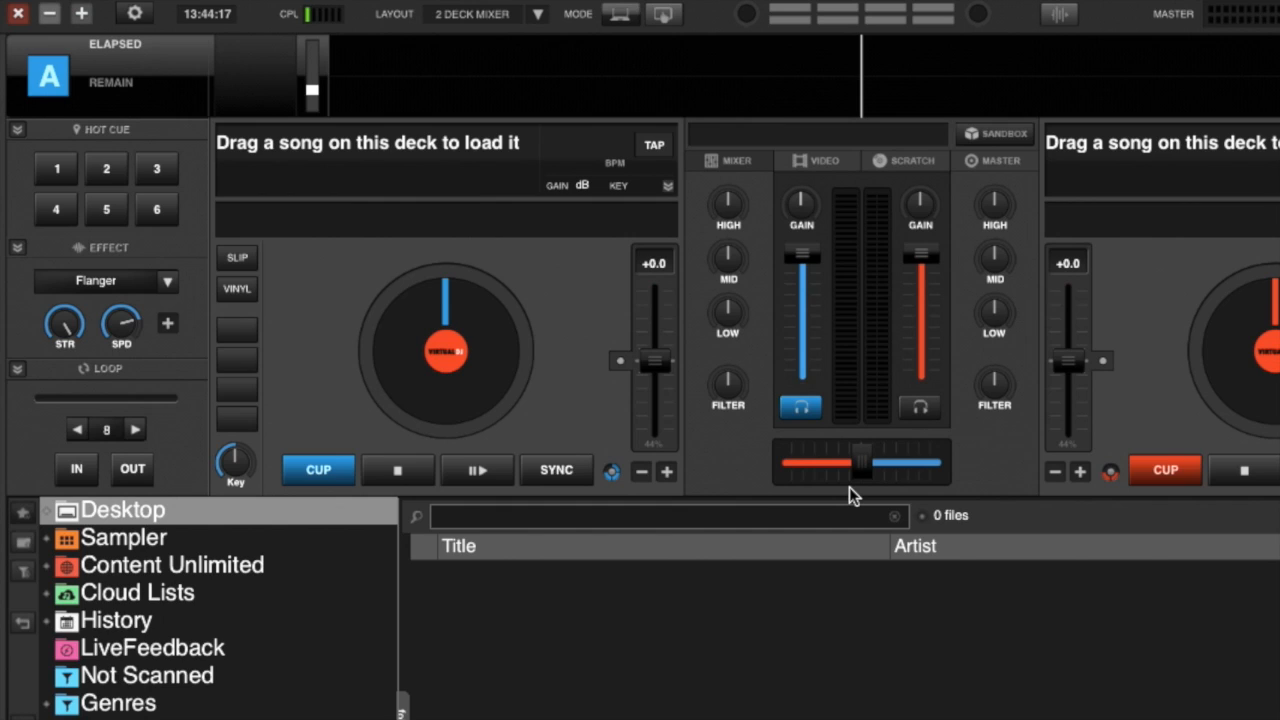
mouse_move(468, 366)
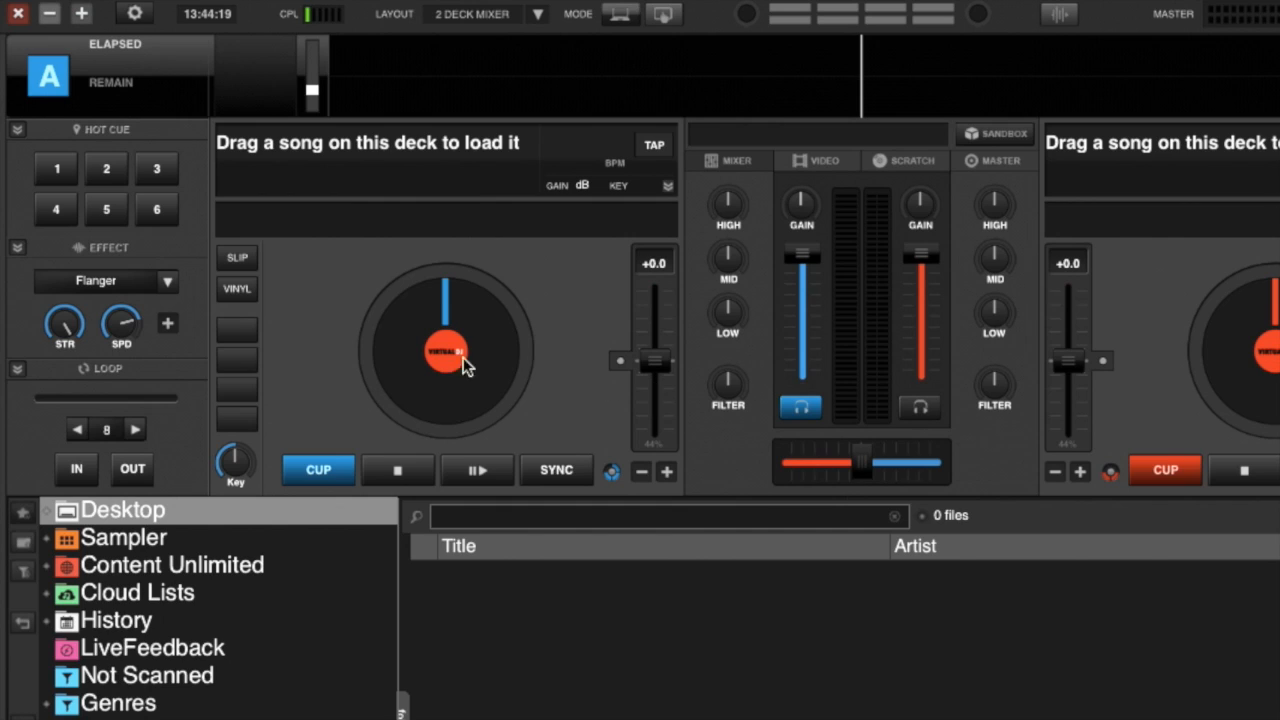
mouse_move(250, 342)
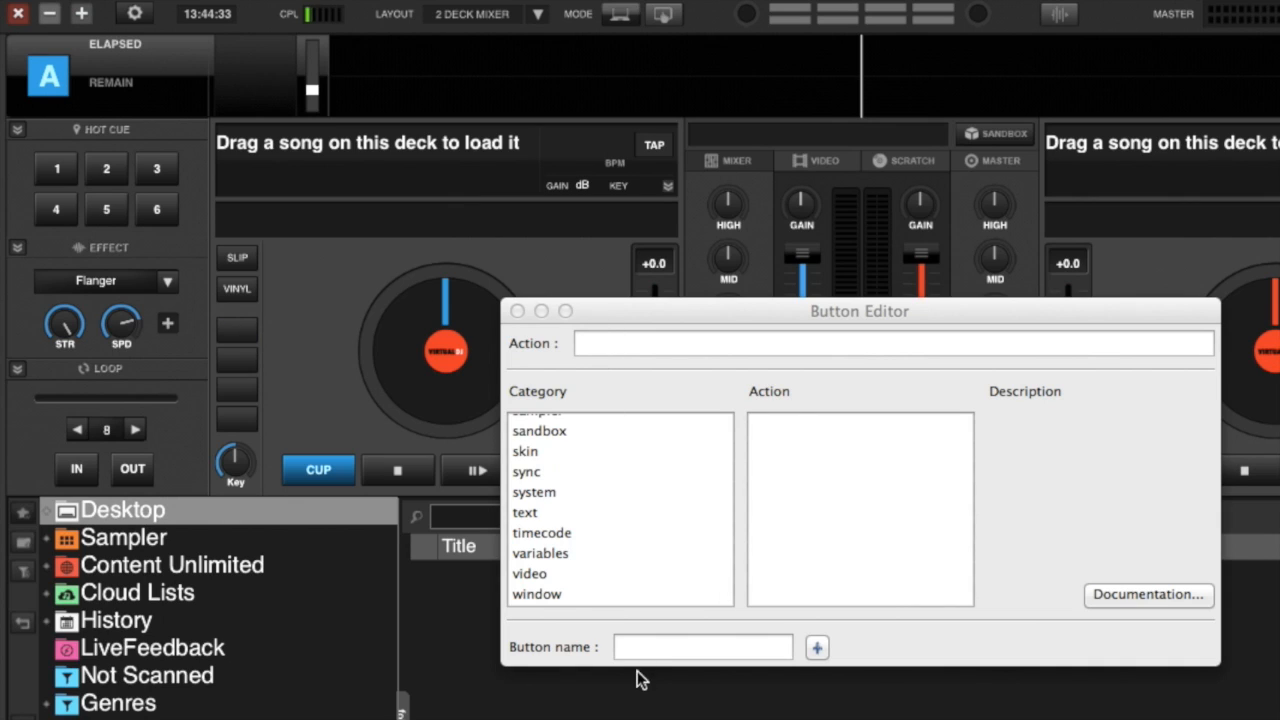
Name the custom button FOOD, assign it the getfood action, and keep it
text(F)
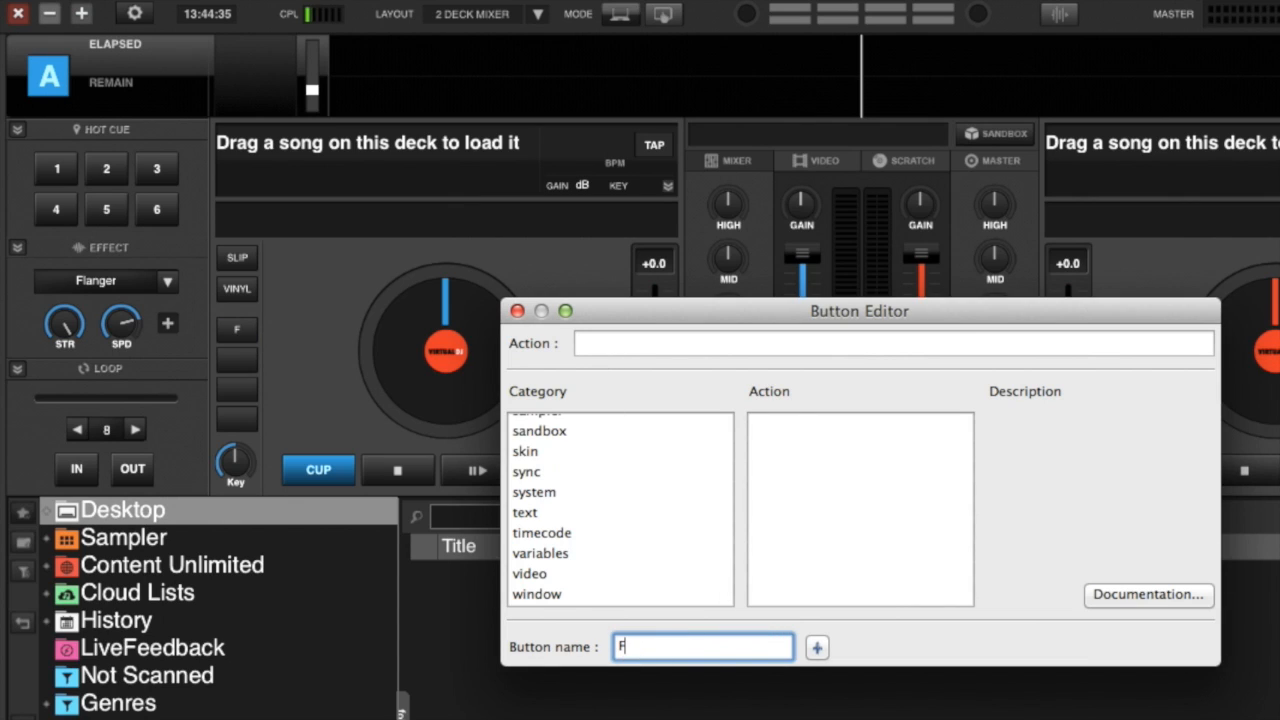
text(OOD)
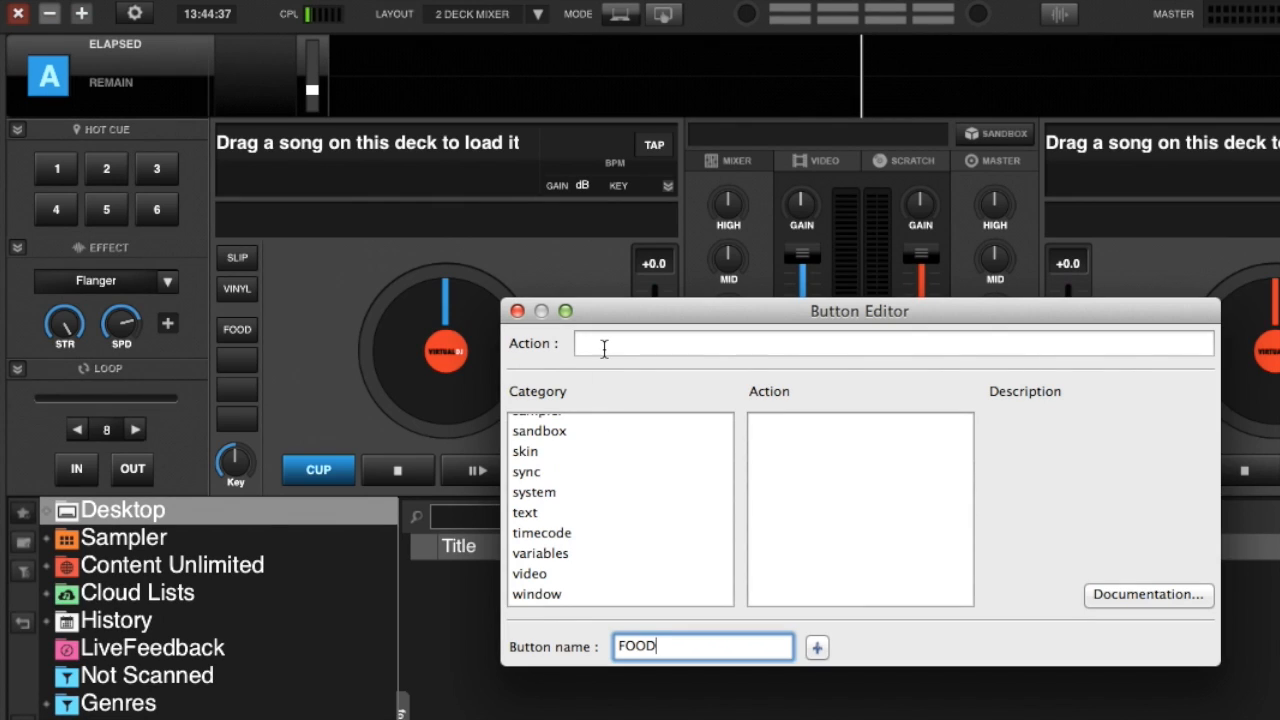
click(890, 344)
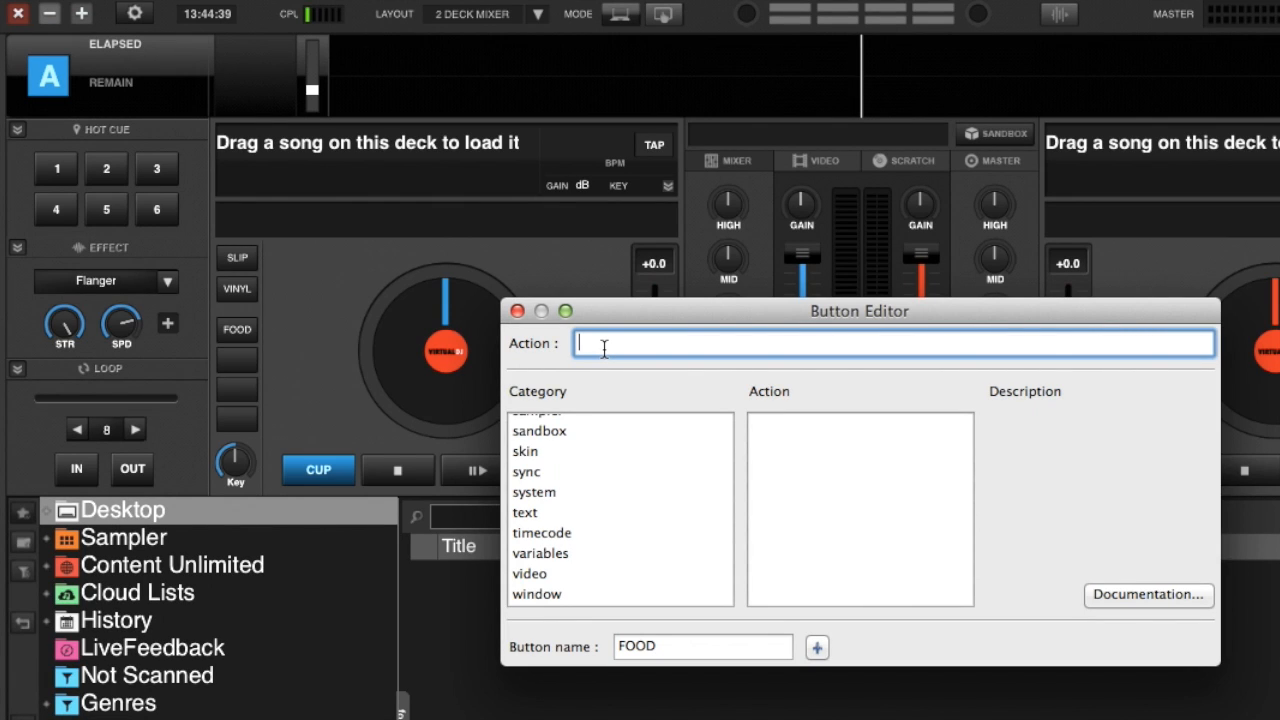
text(get_cpu)
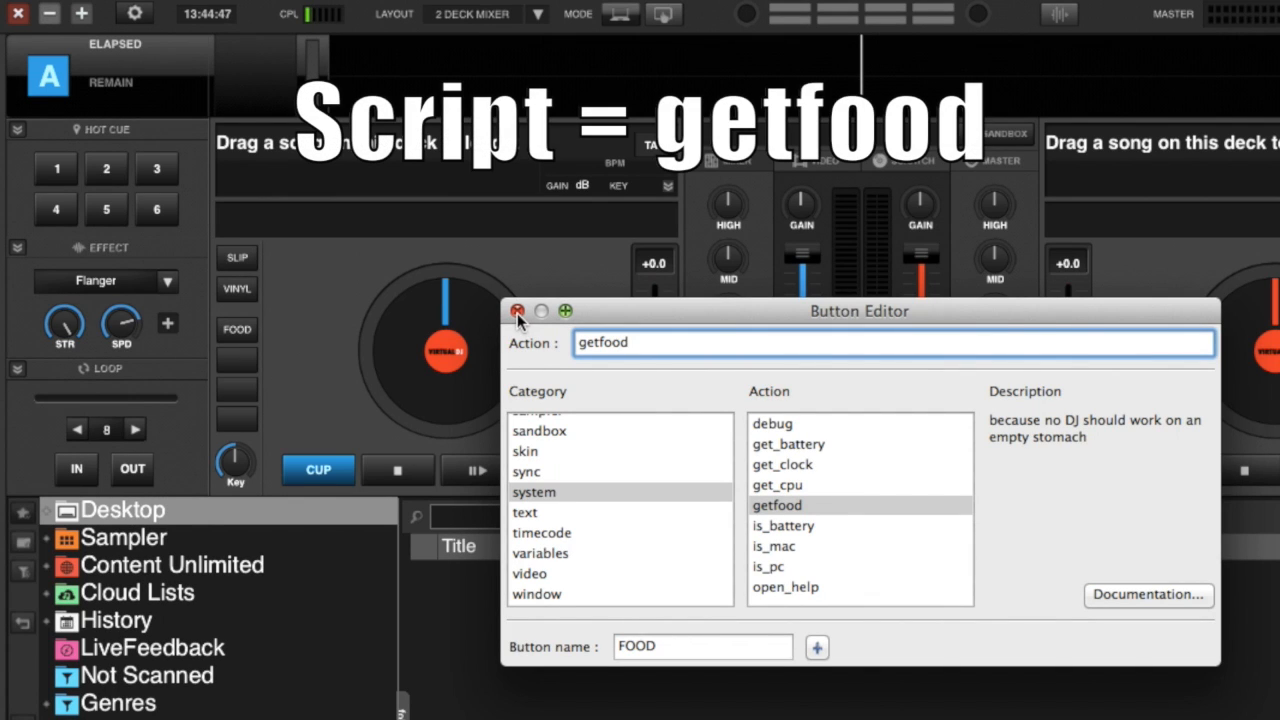
click(518, 312)
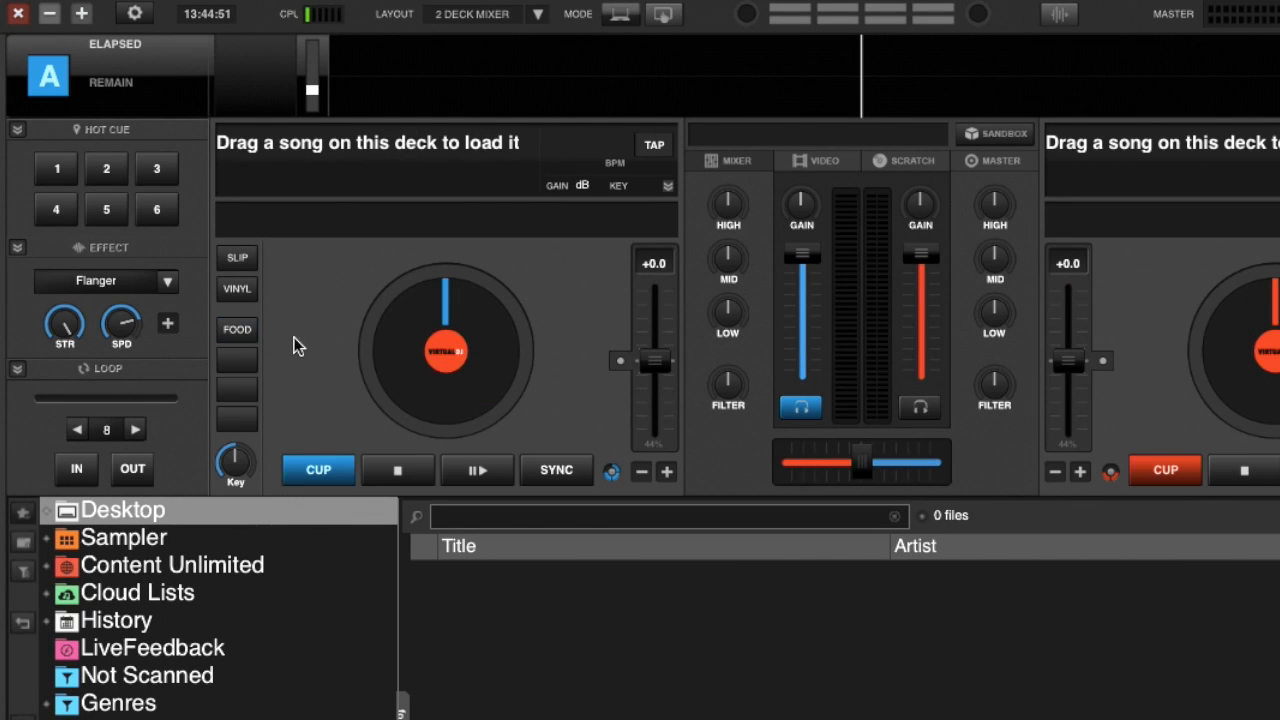
mouse_move(336, 340)
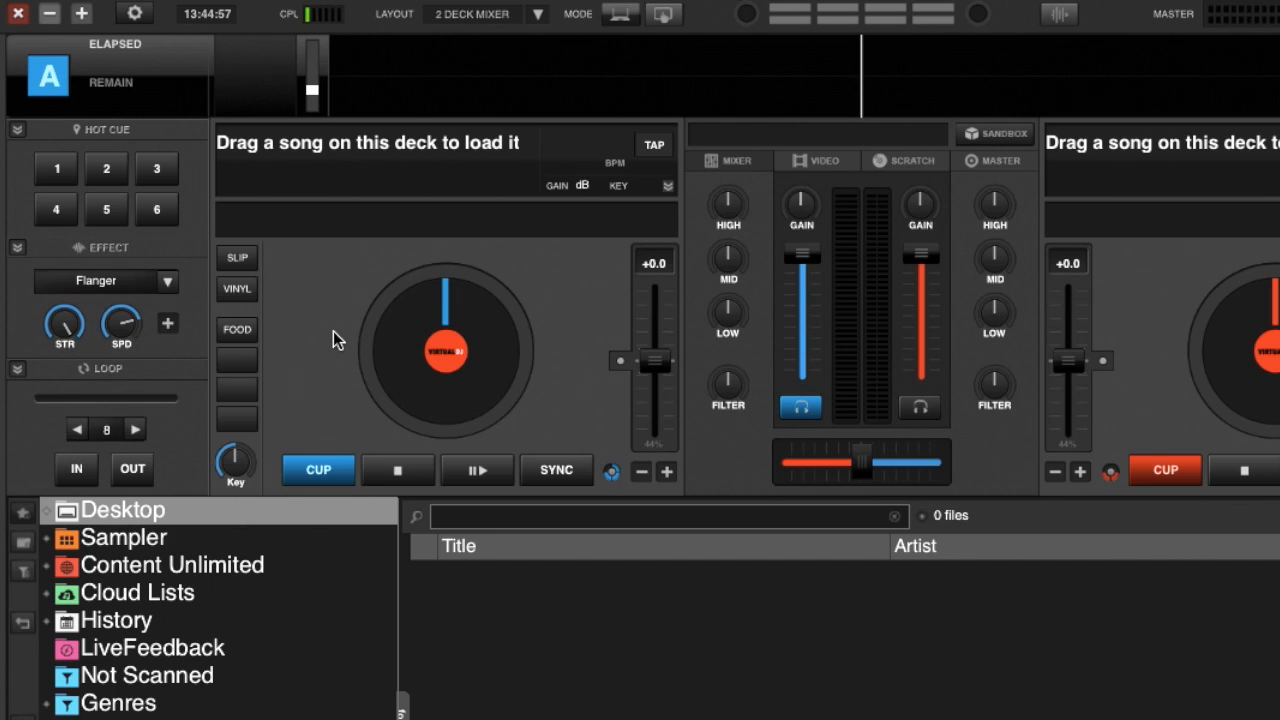
mouse_move(236, 328)
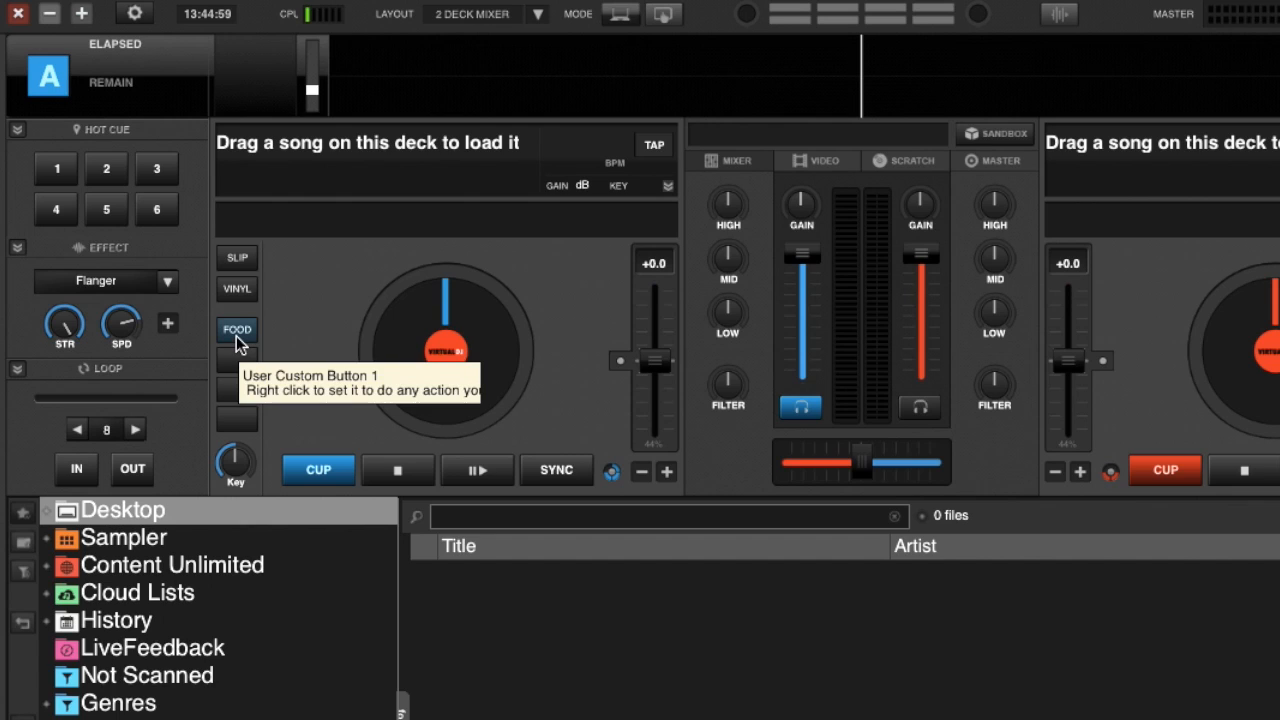
Run the FOOD button so the 'Get some food...' prompt asks for a zipcode or address
click(236, 330)
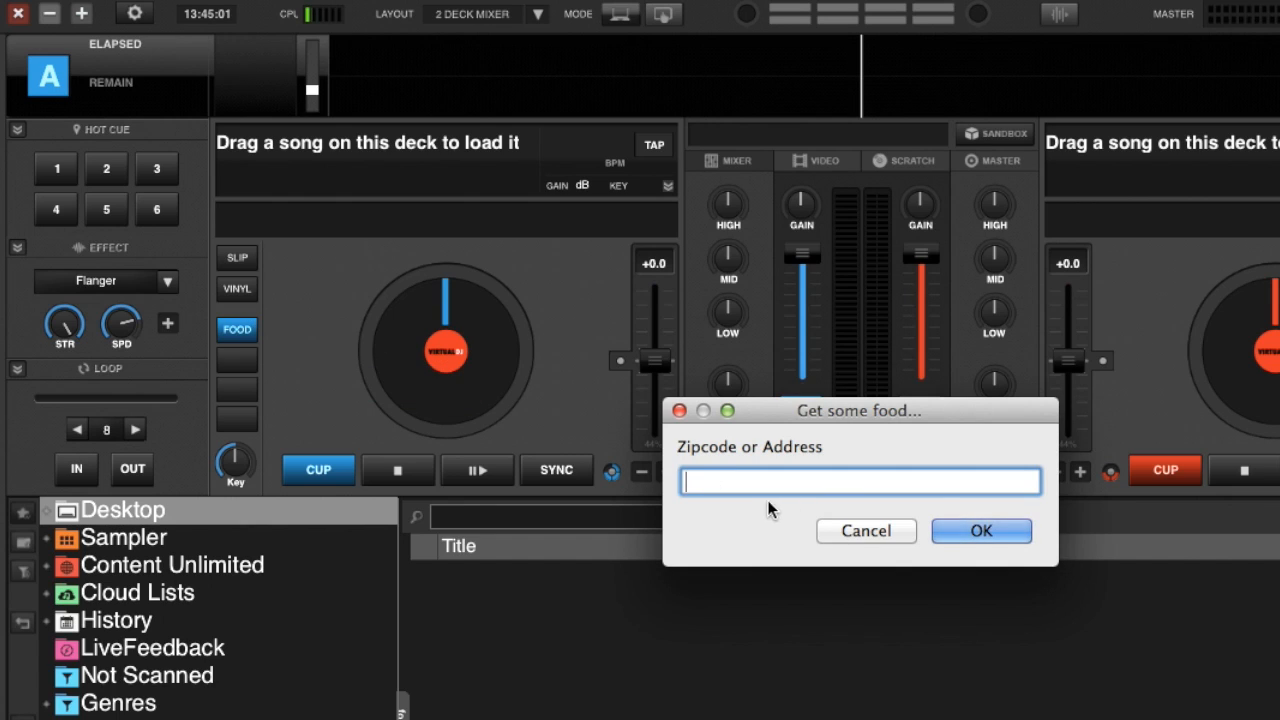
mouse_move(744, 524)
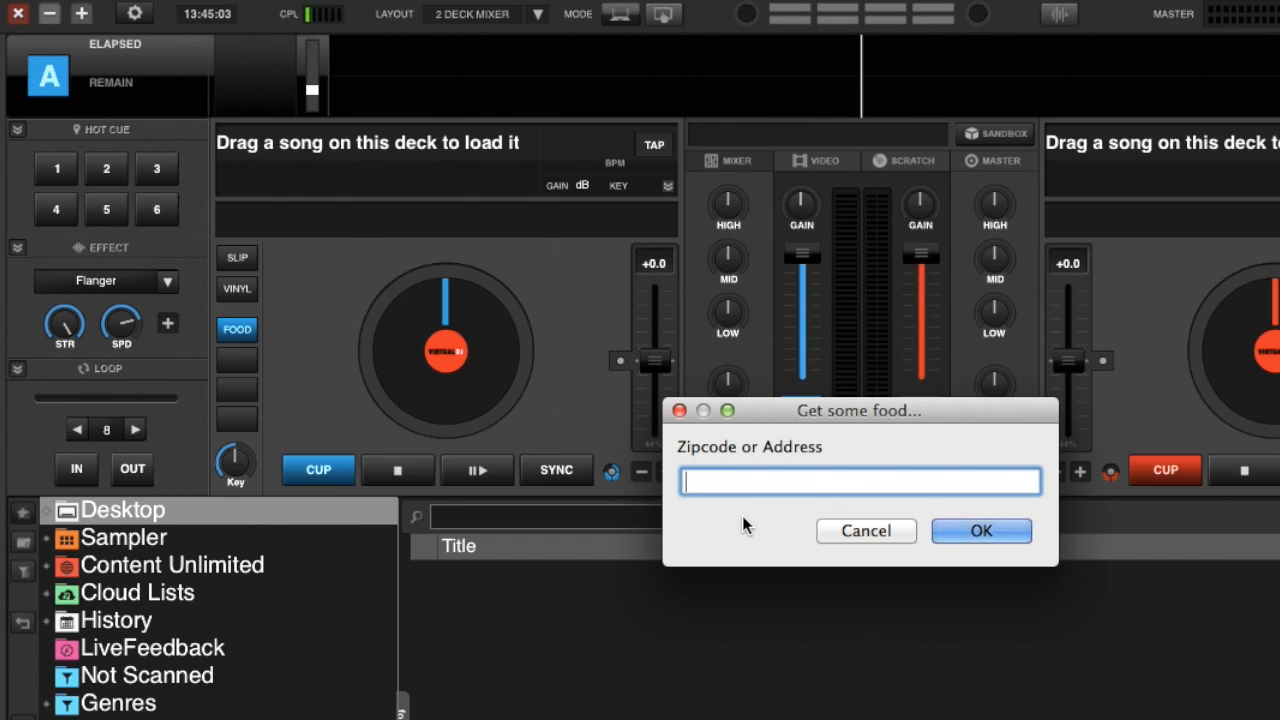
Enter zip code 90034 in the food prompt and launch the search
click(860, 480)
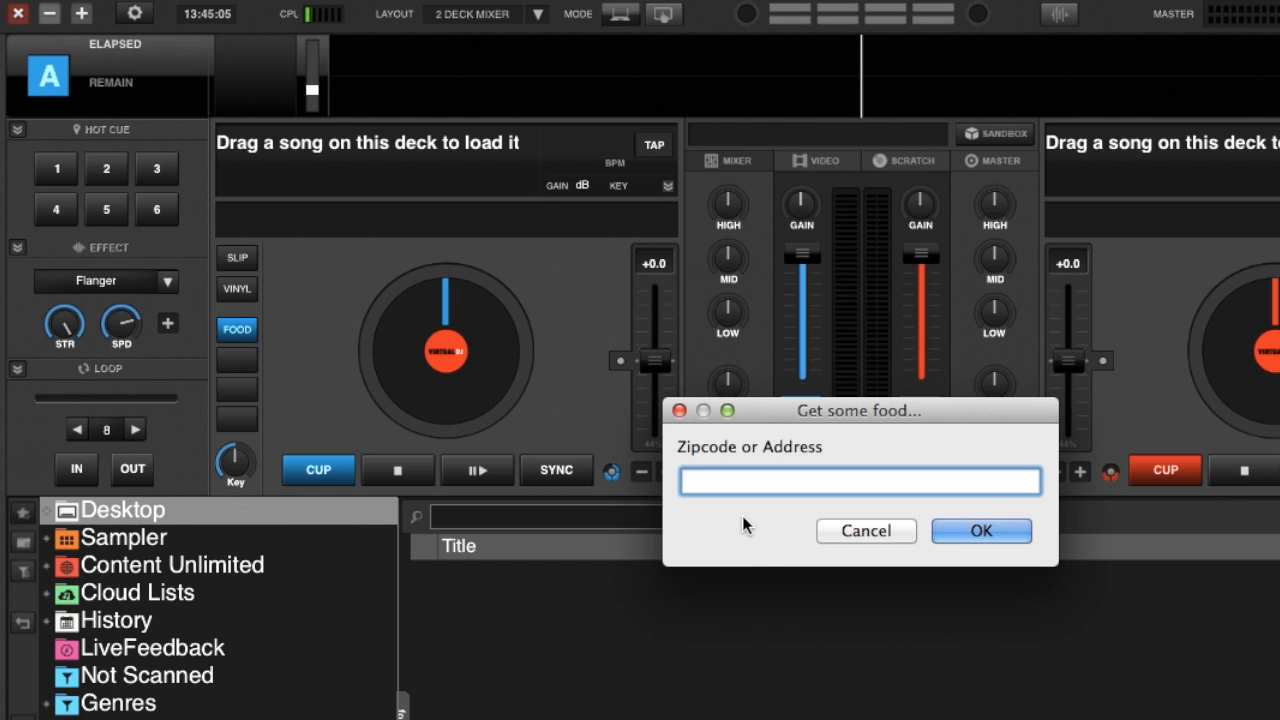
text(90034)
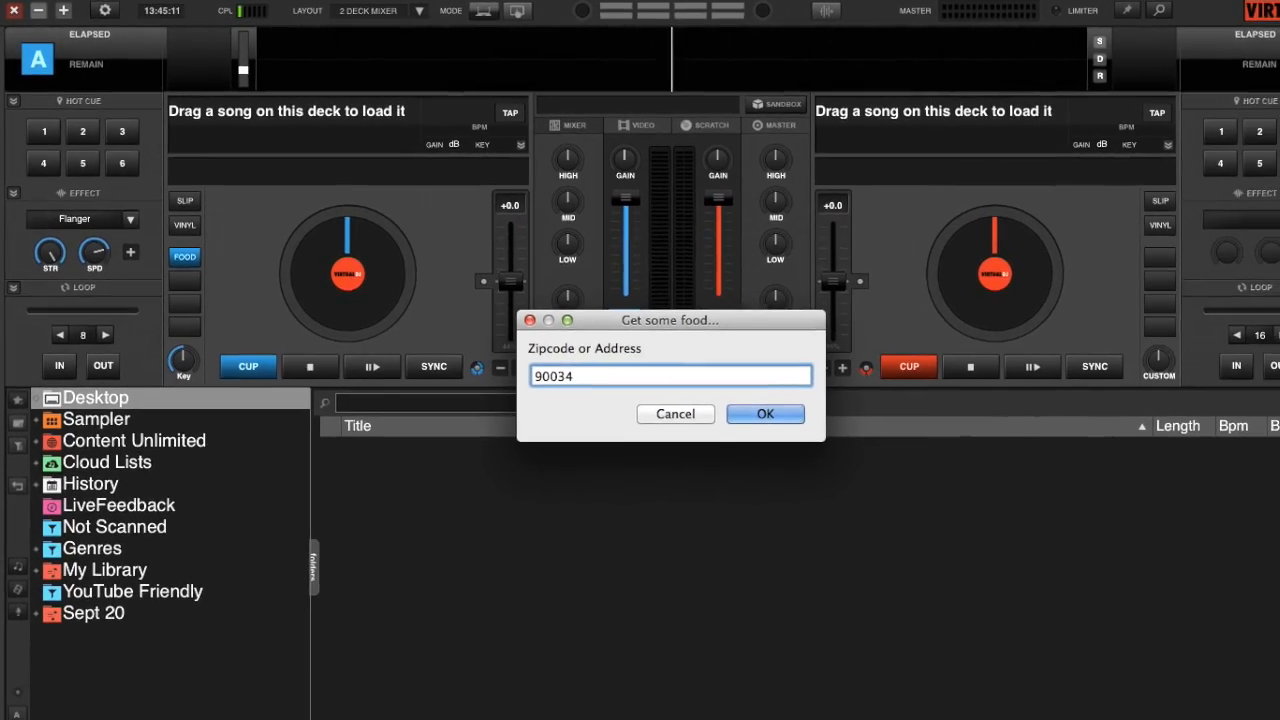
click(764, 412)
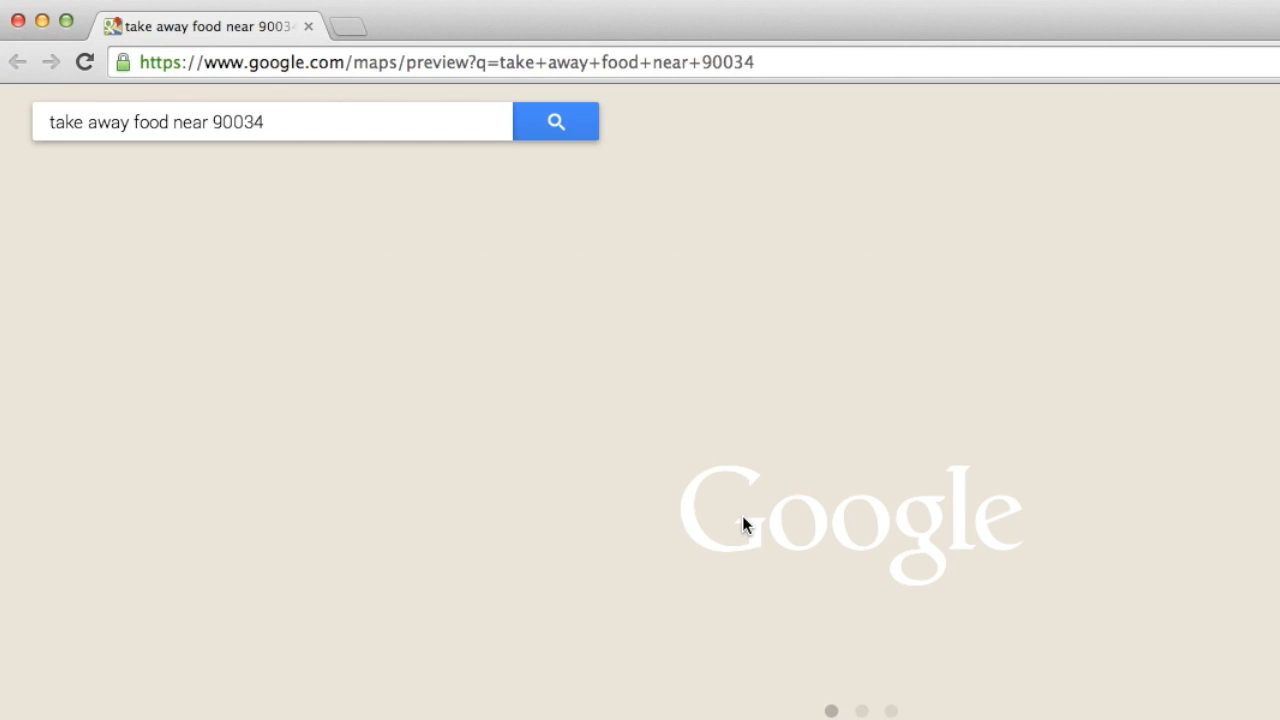
Load the Google Maps results for takeaway food near 90034
click(556, 122)
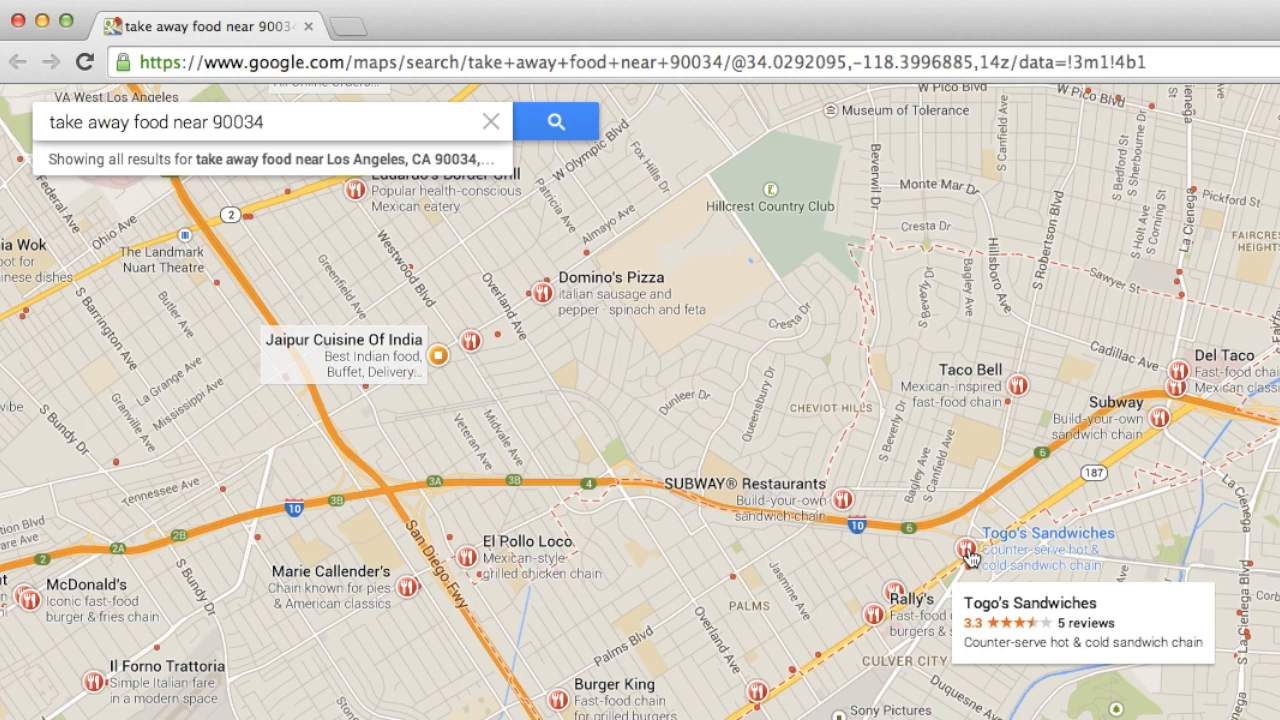
mouse_move(970, 558)
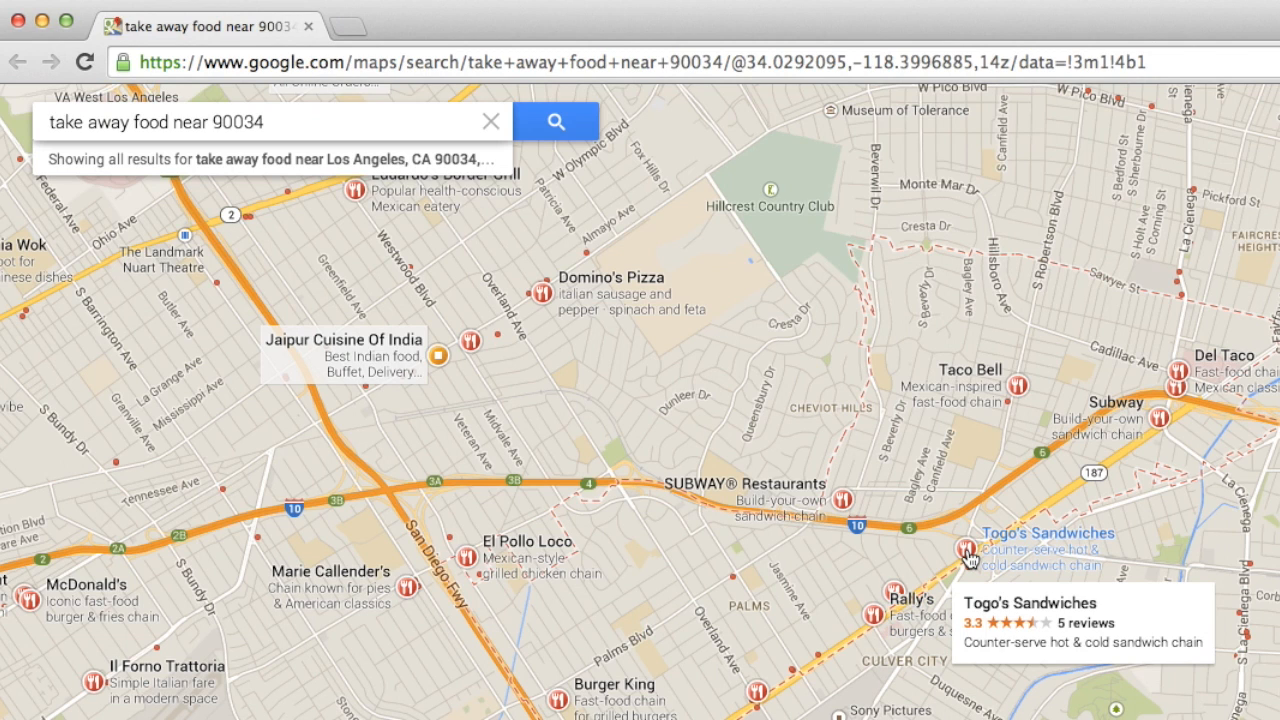
mouse_move(778, 500)
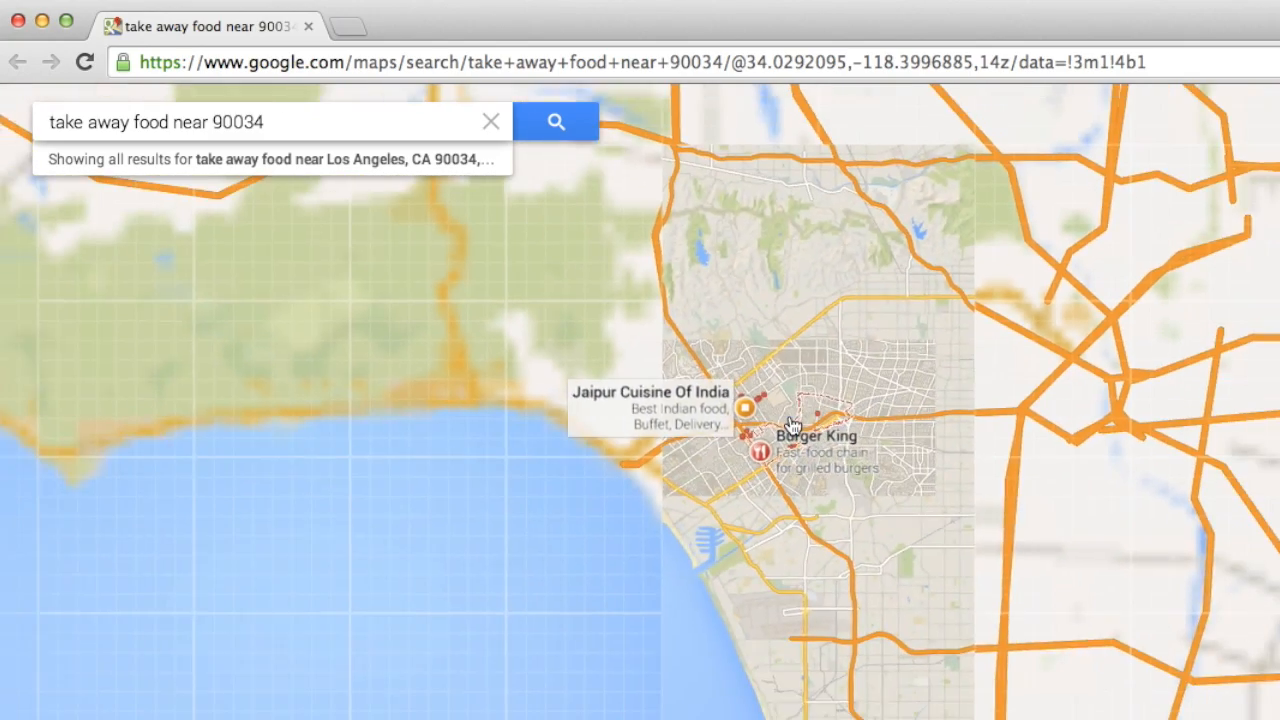
Zoom the map out to see the results across the wider Los Angeles area
scroll(down, 3)
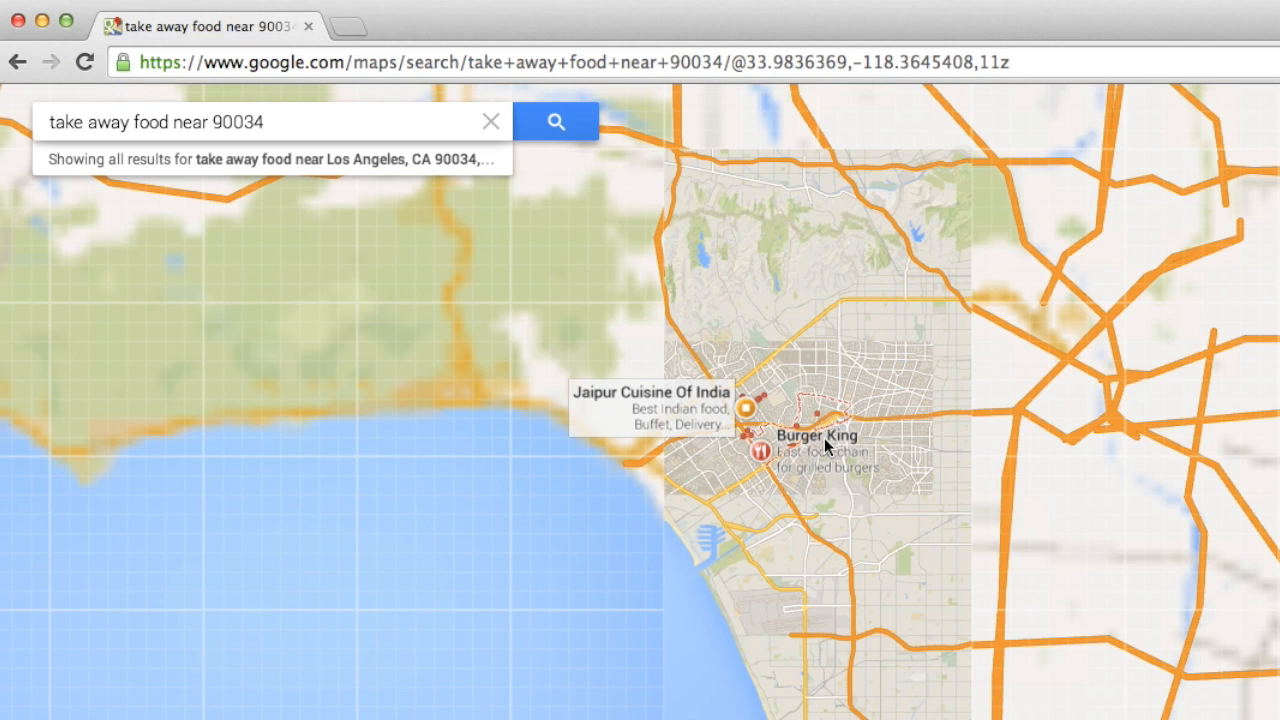